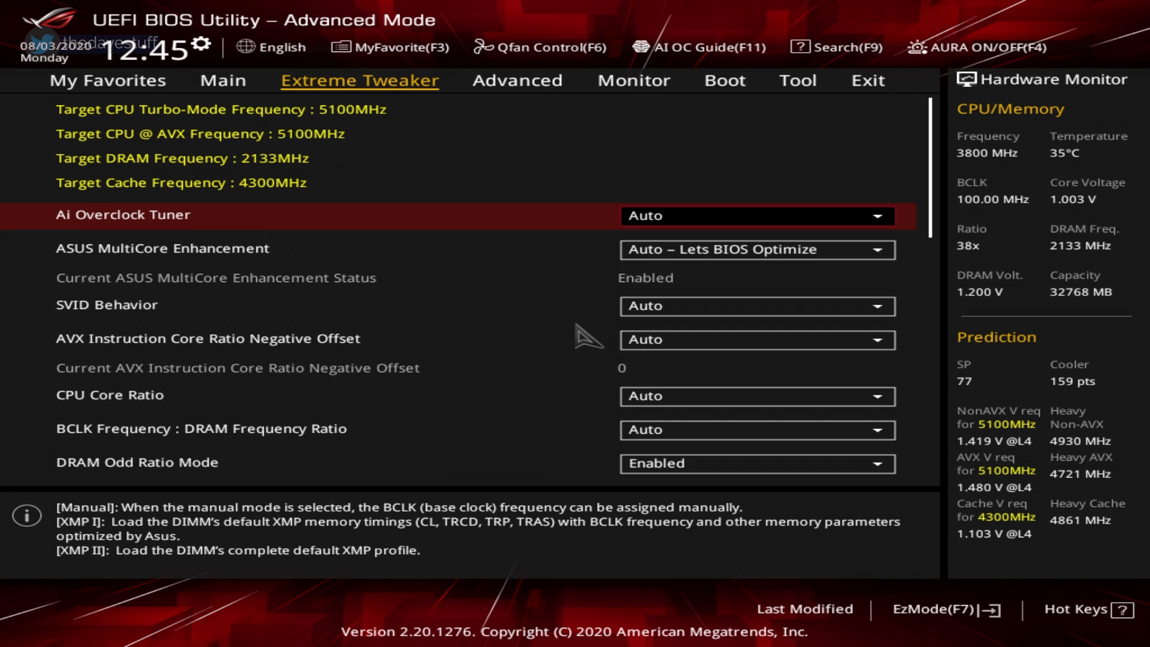
Set Ai Overclock Tuner to XMP II with the DDR4-3738 profile at 3733MHz
left_click(756, 215)
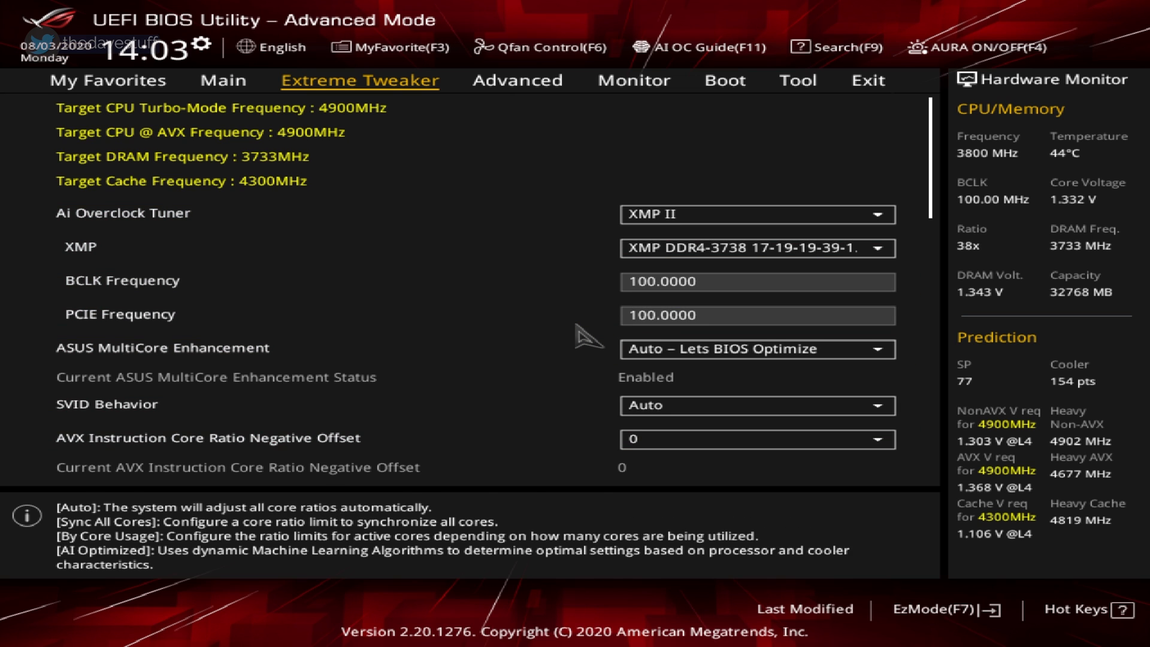
Set ALL-Core Ratio Limit to 50 and Min/Max CPU Cache Ratio to 44 in Extreme Tweaker
scroll("down", 3)
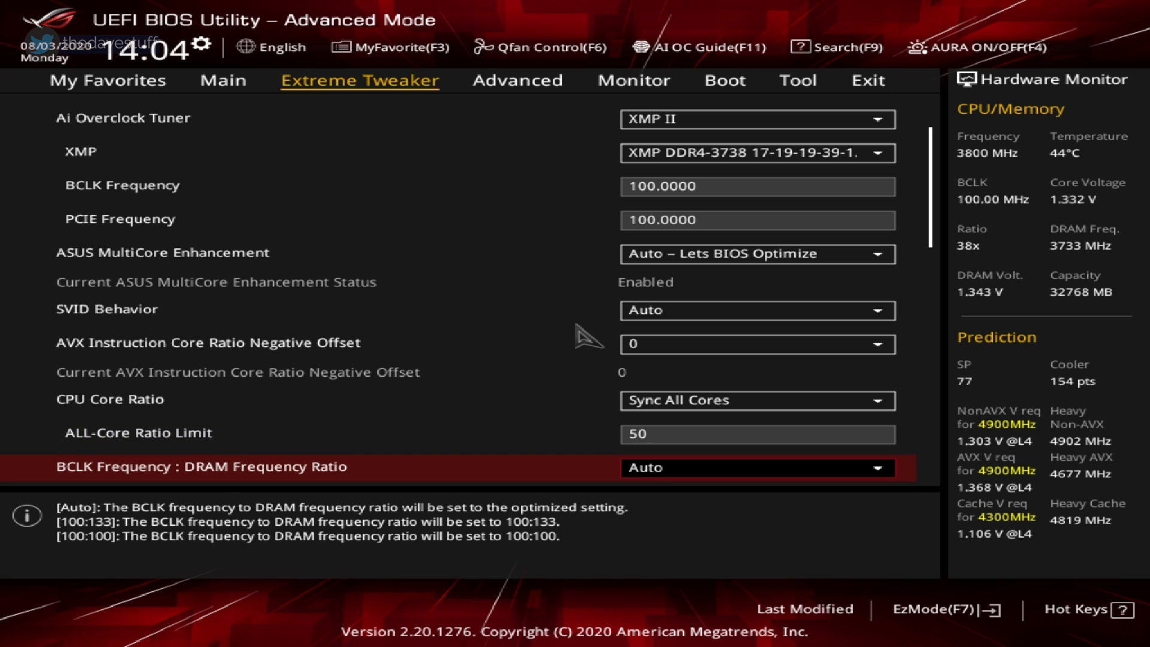
scroll("down", 3)
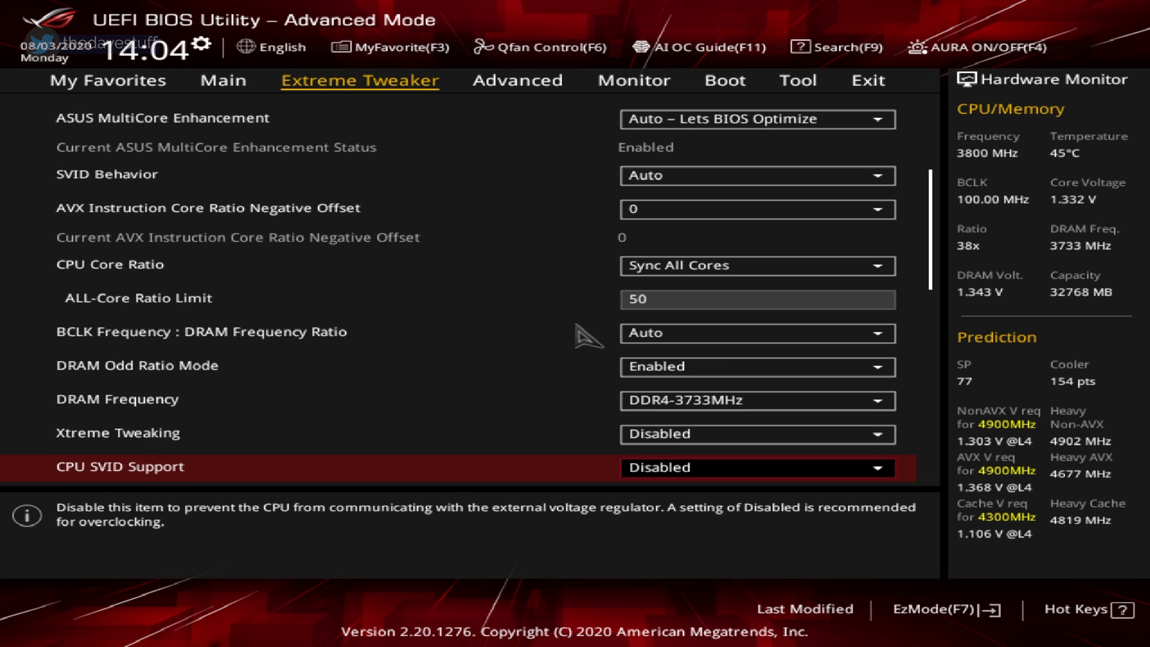
scroll("down", 3)
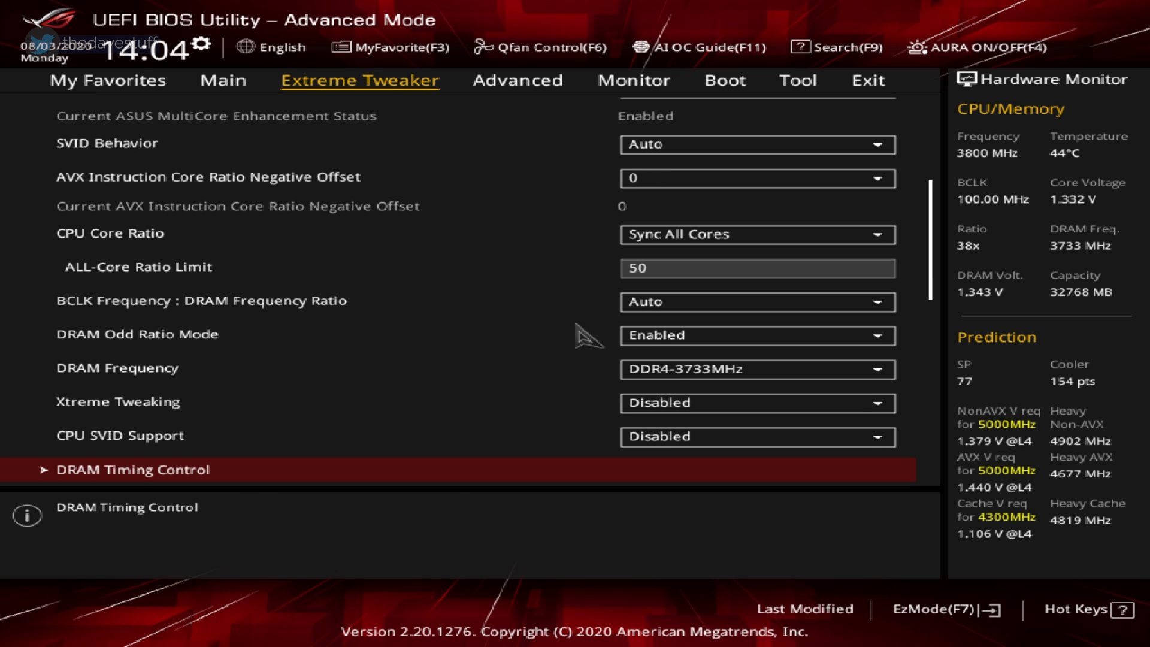
scroll("down", 3)
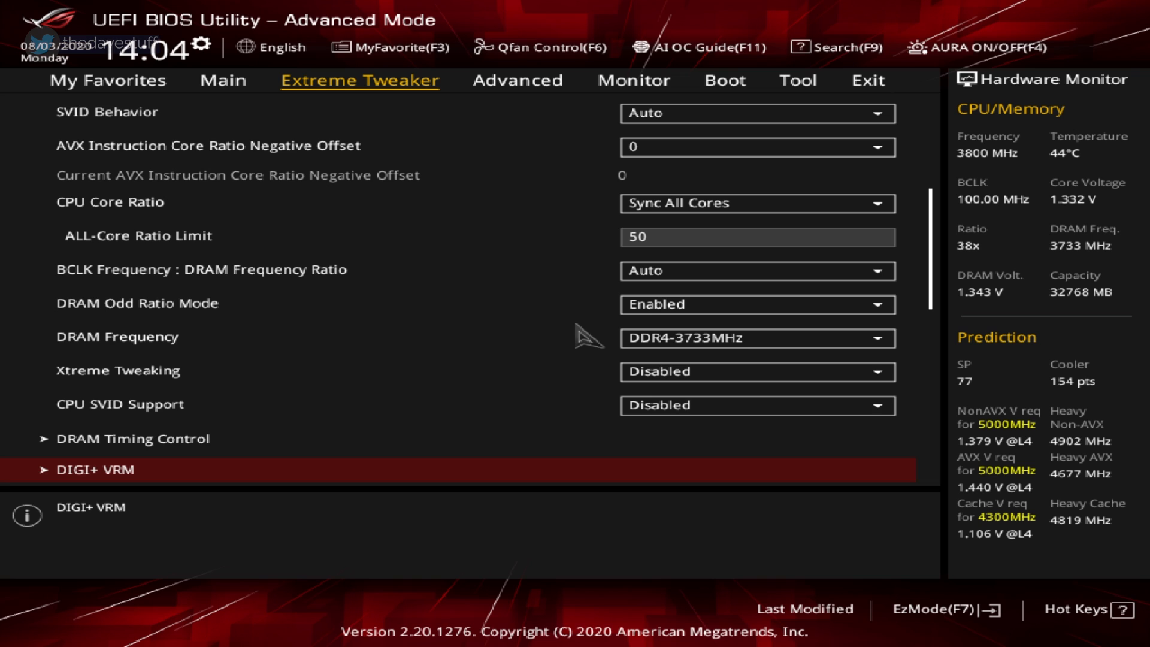
scroll("down", 3)
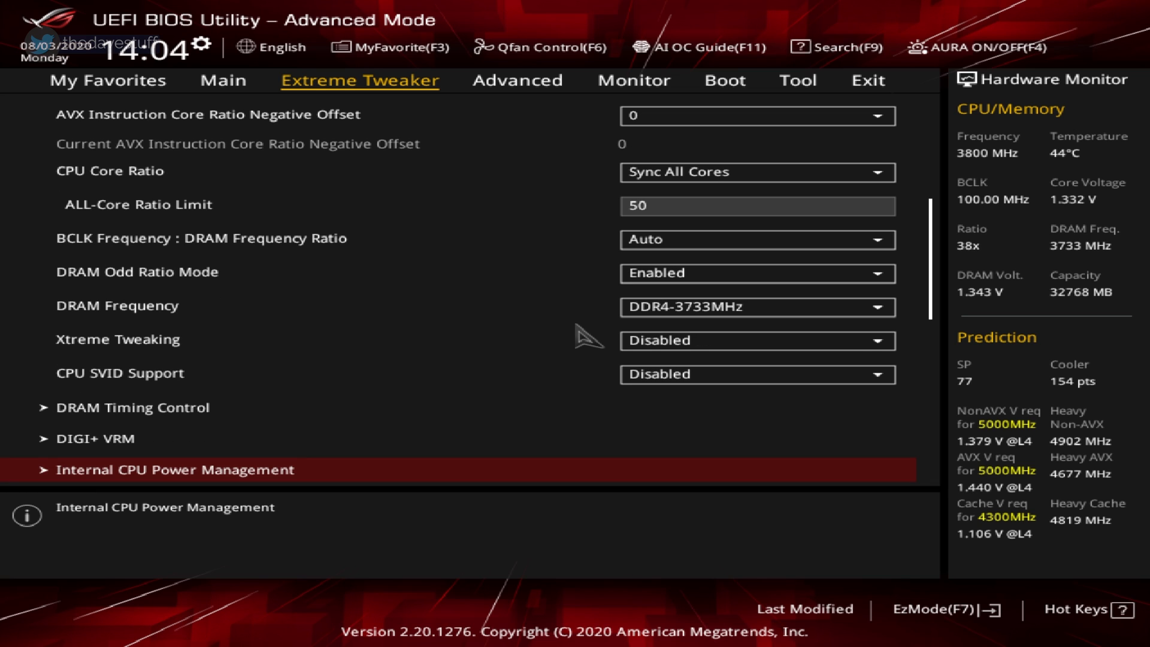
scroll("down", 3)
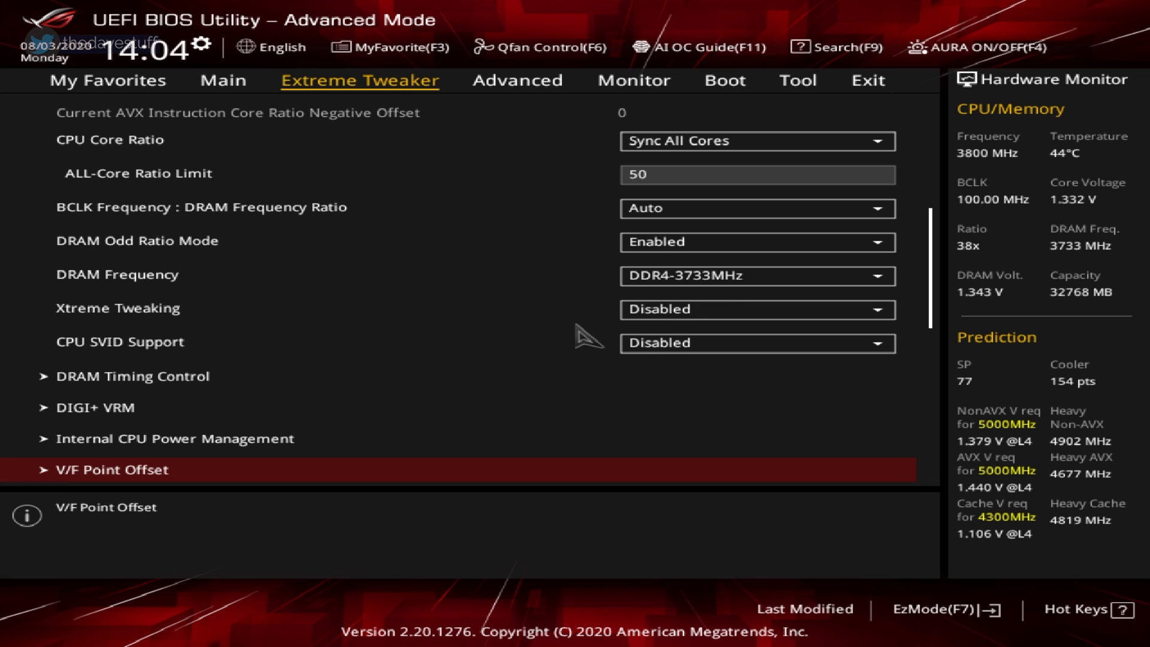
scroll("down", 3)
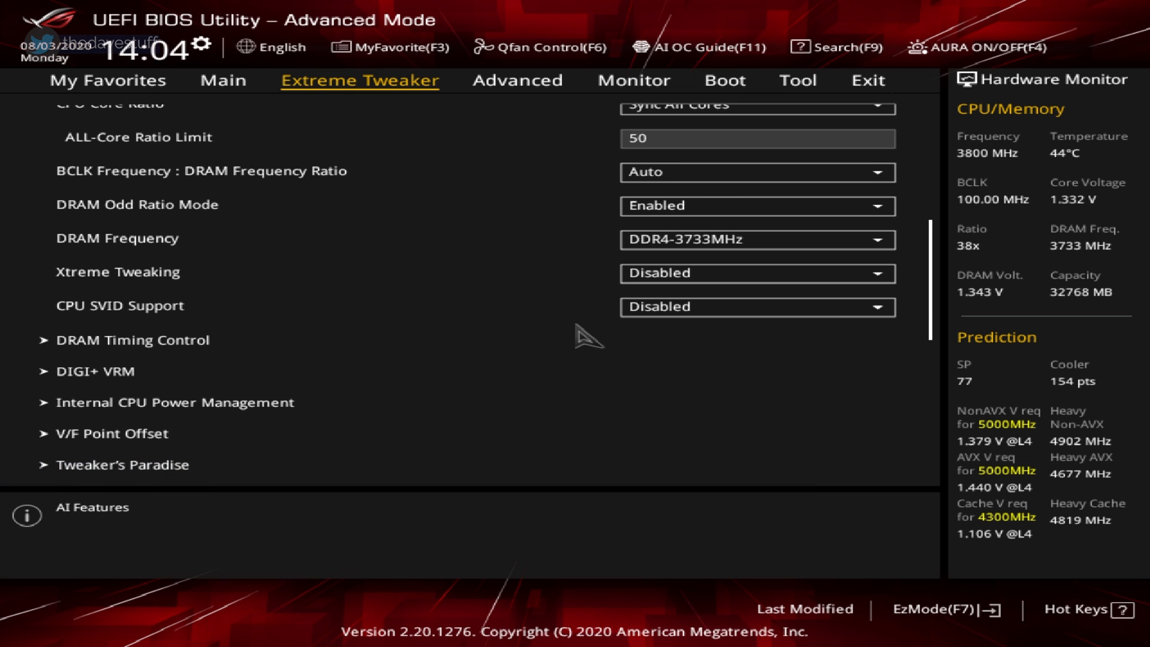
scroll("down", 3)
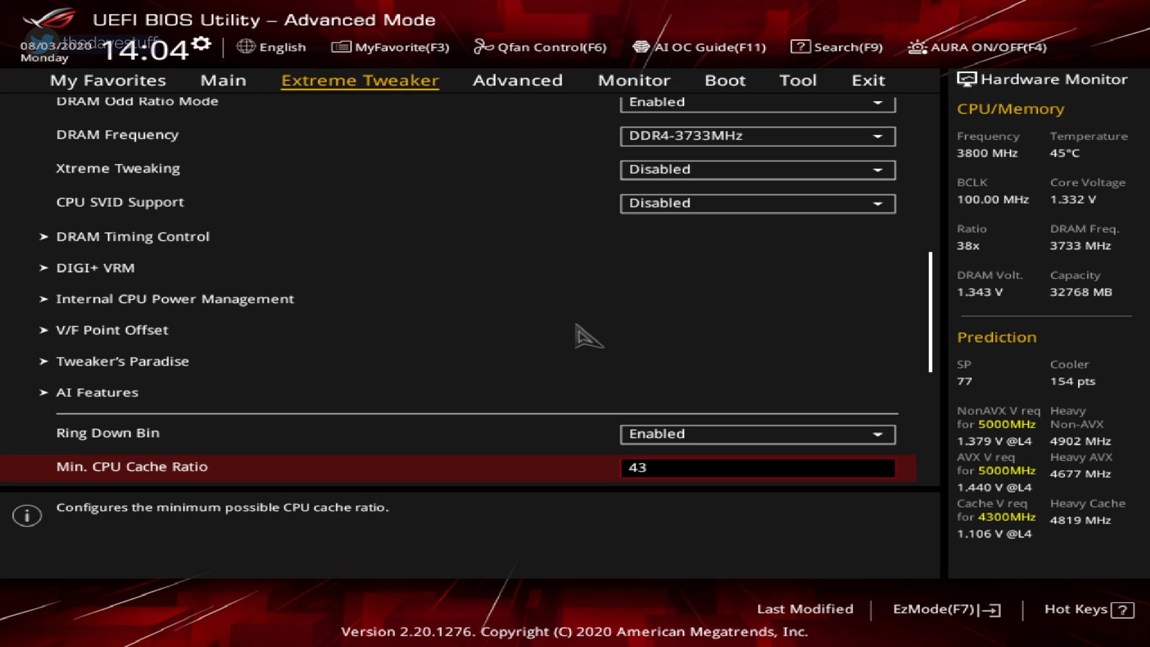
key("Backspace")
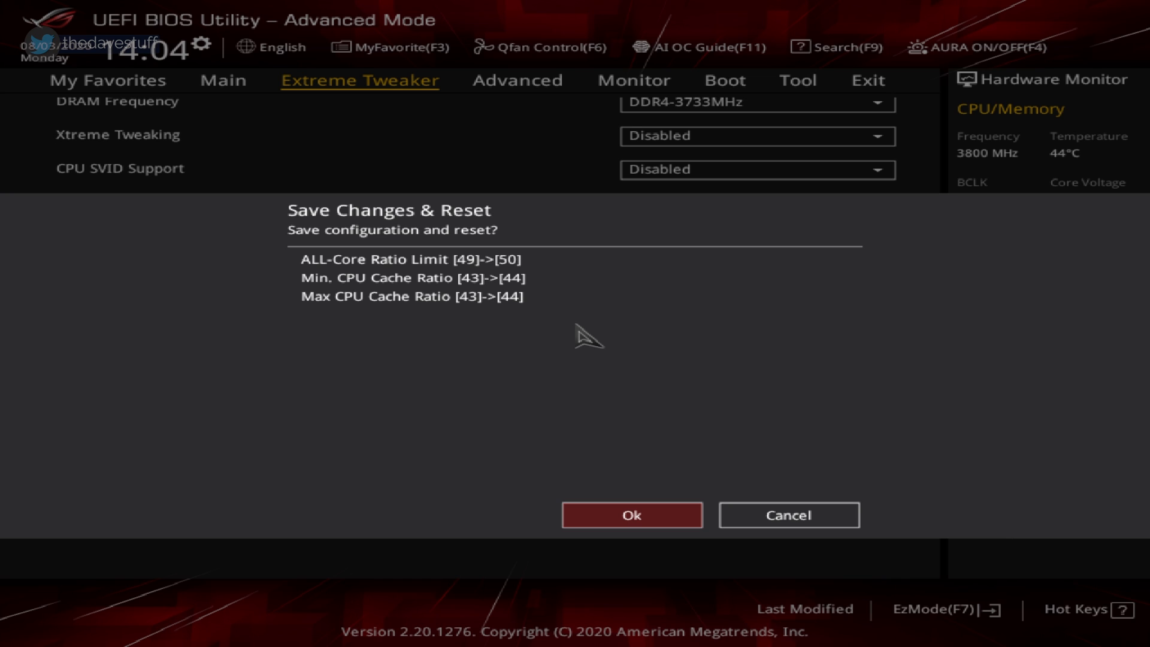
Save the BIOS settings with a reset and start HWiNFO64 sensor monitoring
left_click(631, 514)
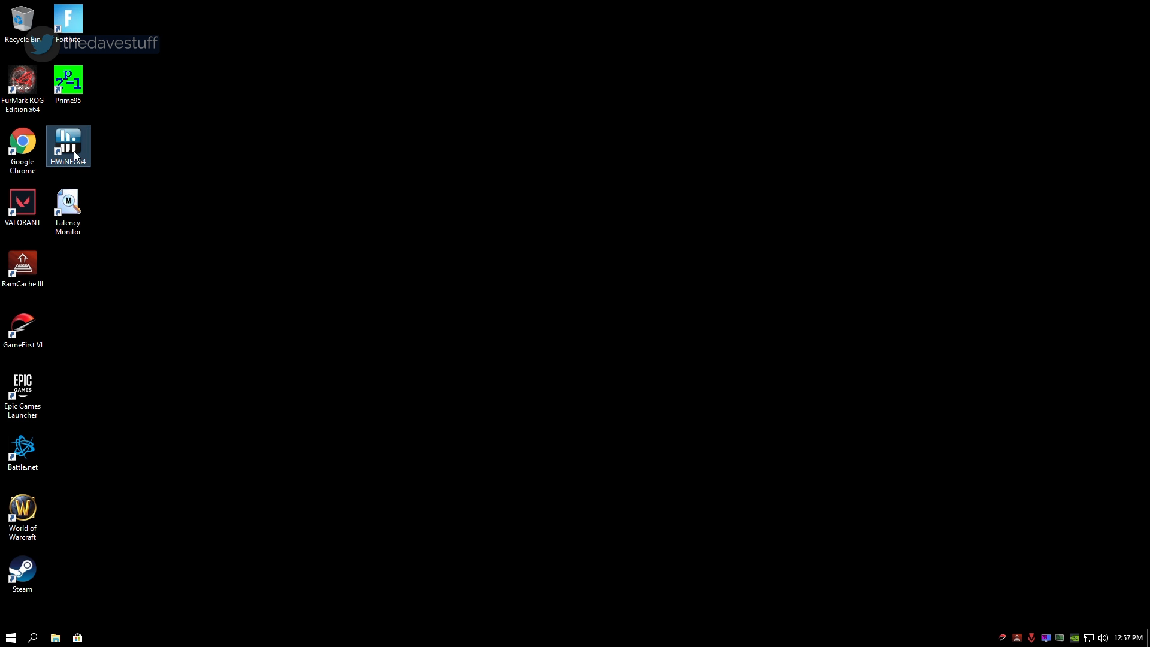
double_click(67, 145)
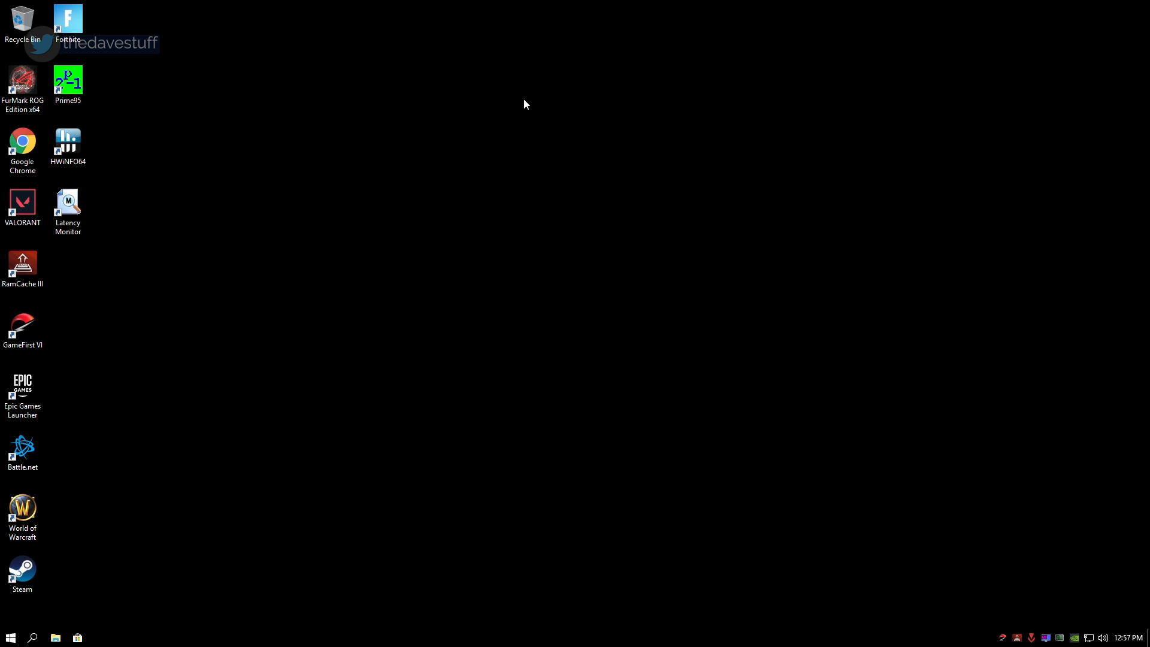
double_click(67, 141)
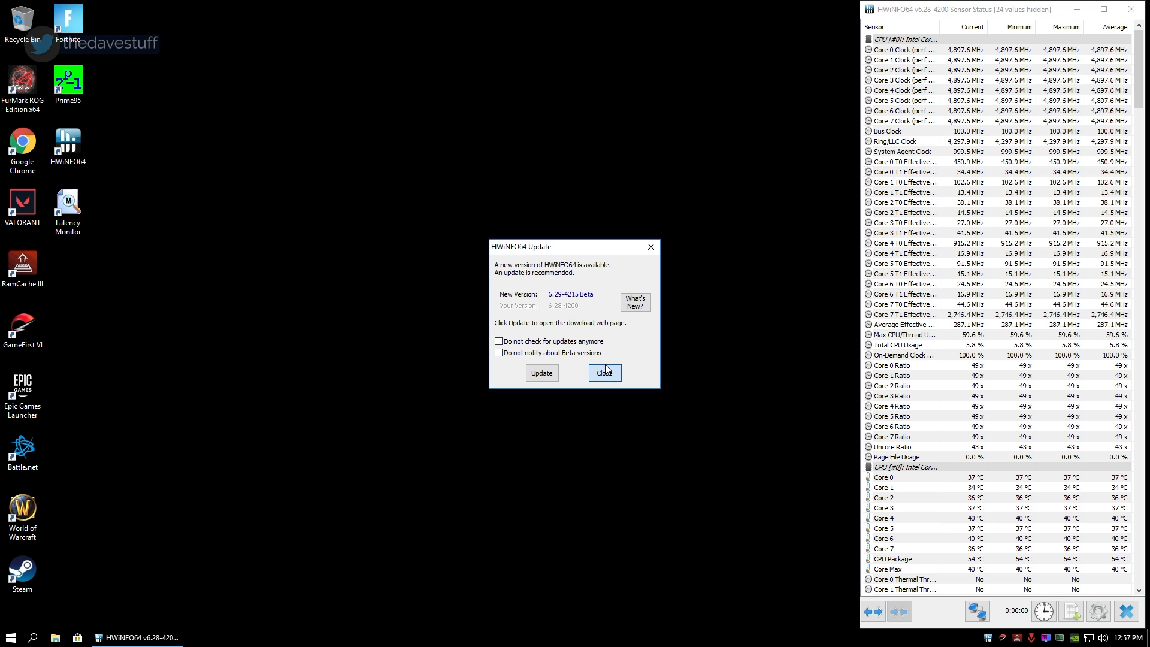
left_click(602, 373)
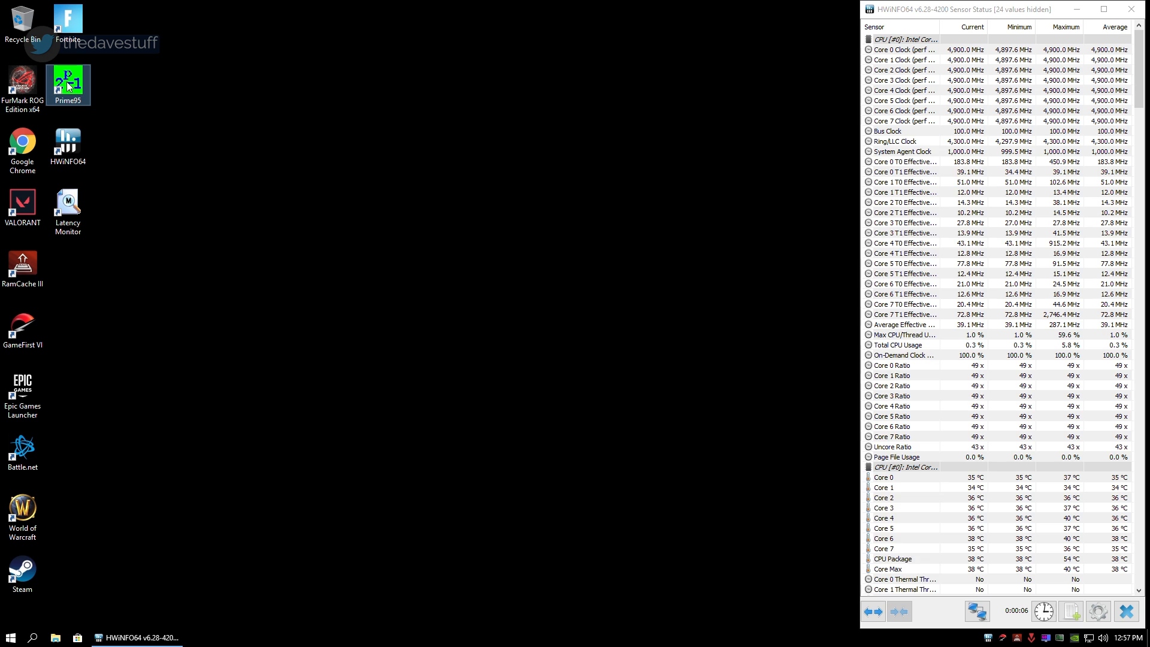
Launch a Prime95 Small FFTs torture test with 16 threads and AVX disabled
double_click(67, 84)
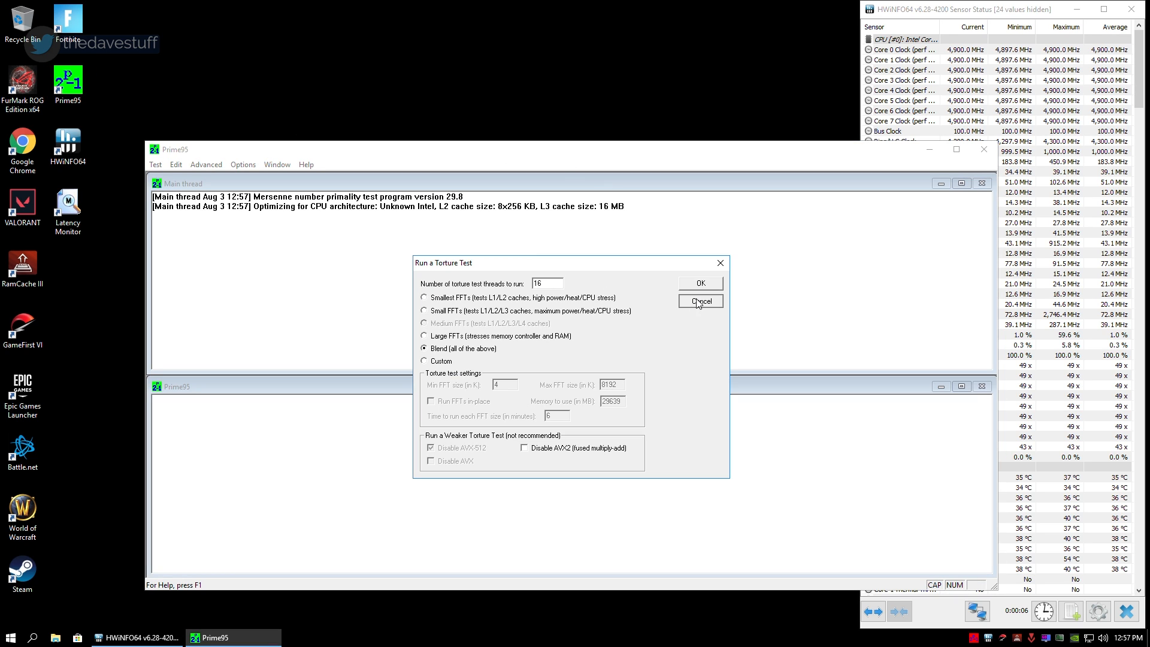
left_click(700, 301)
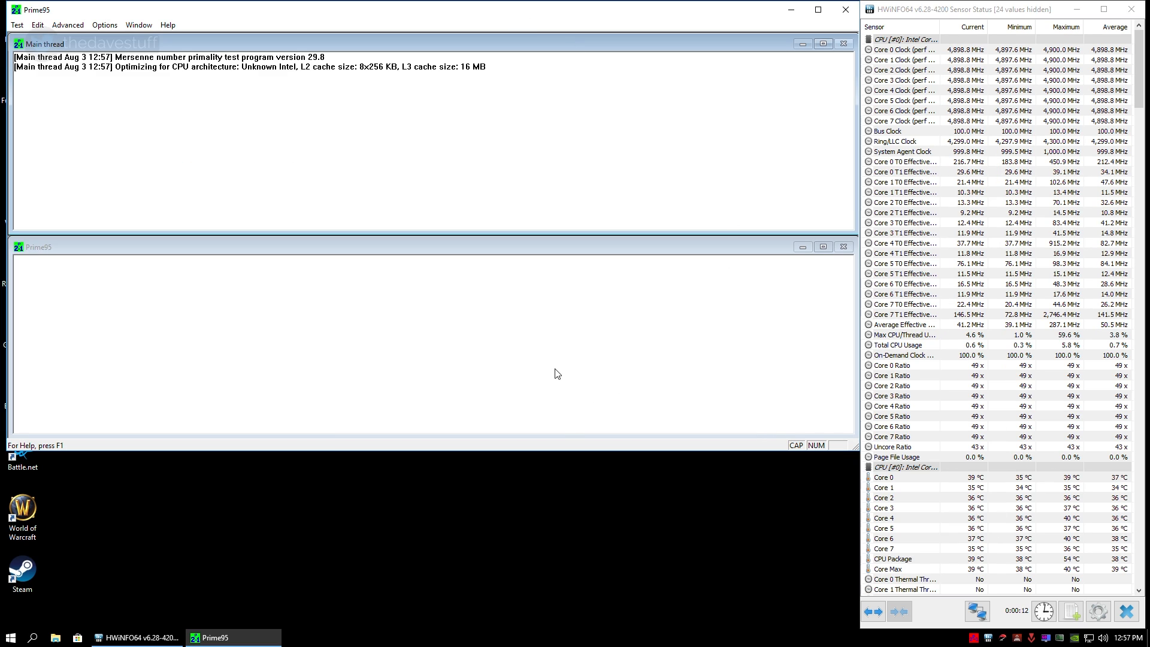
left_click(104, 24)
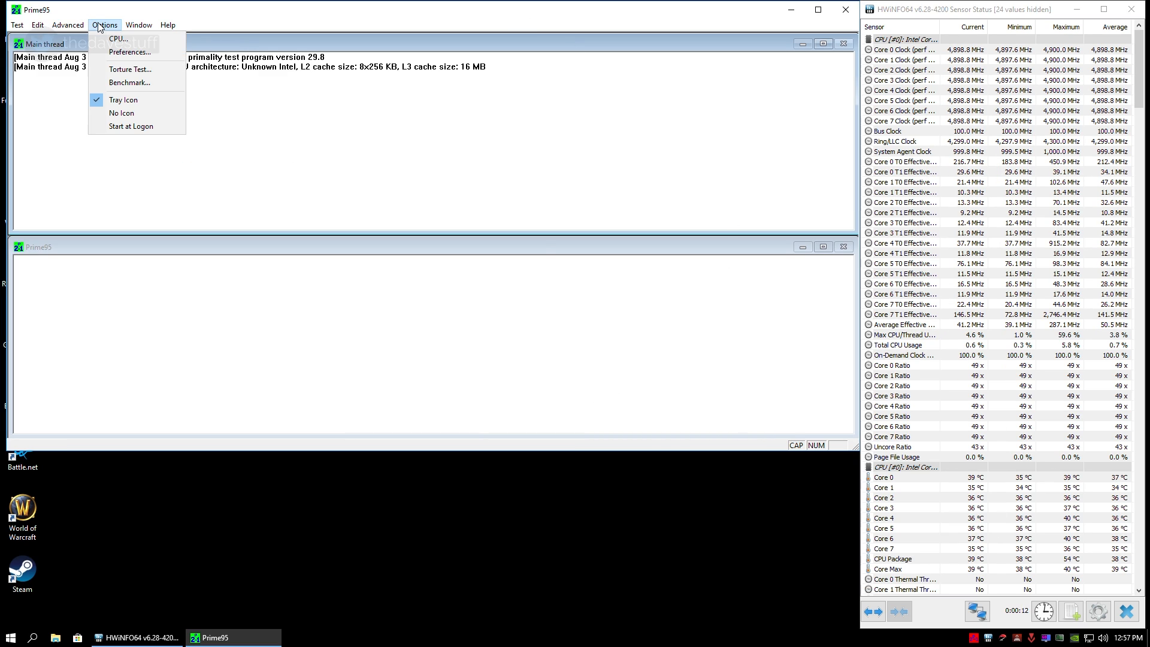
left_click(129, 69)
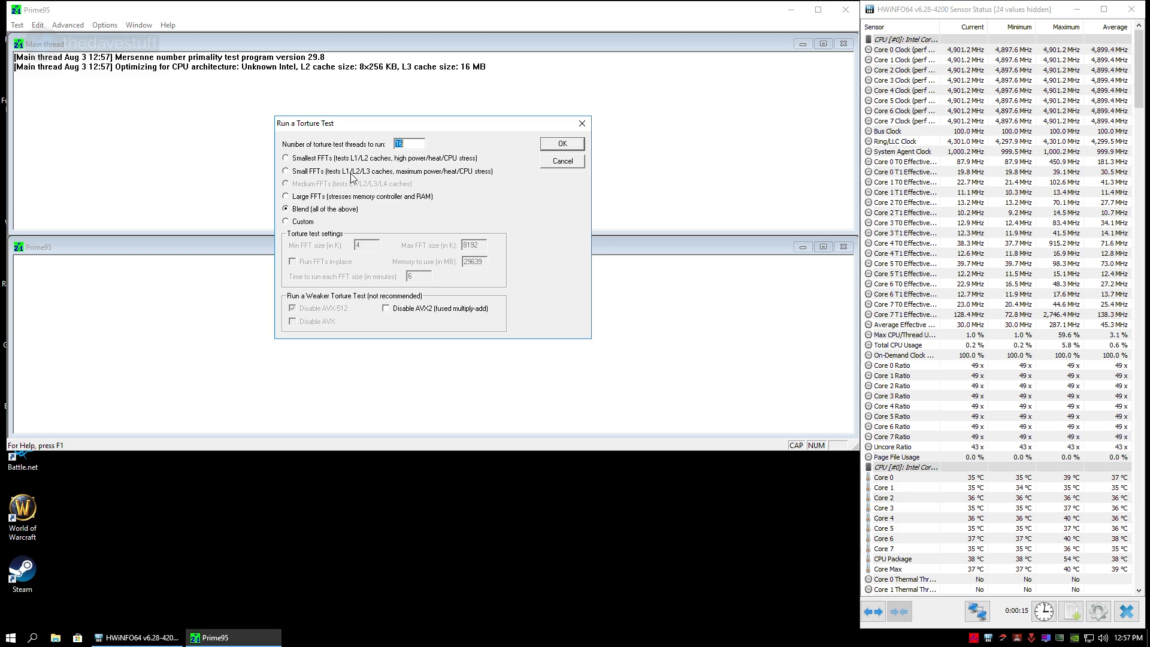
left_click(286, 171)
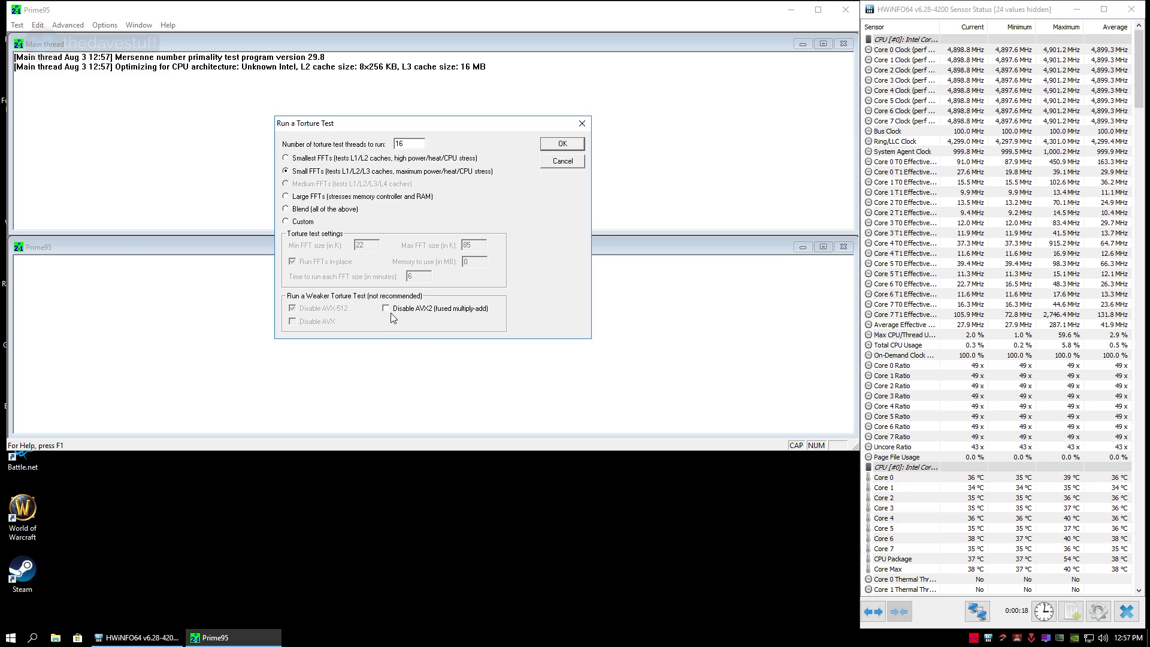
left_click(292, 321)
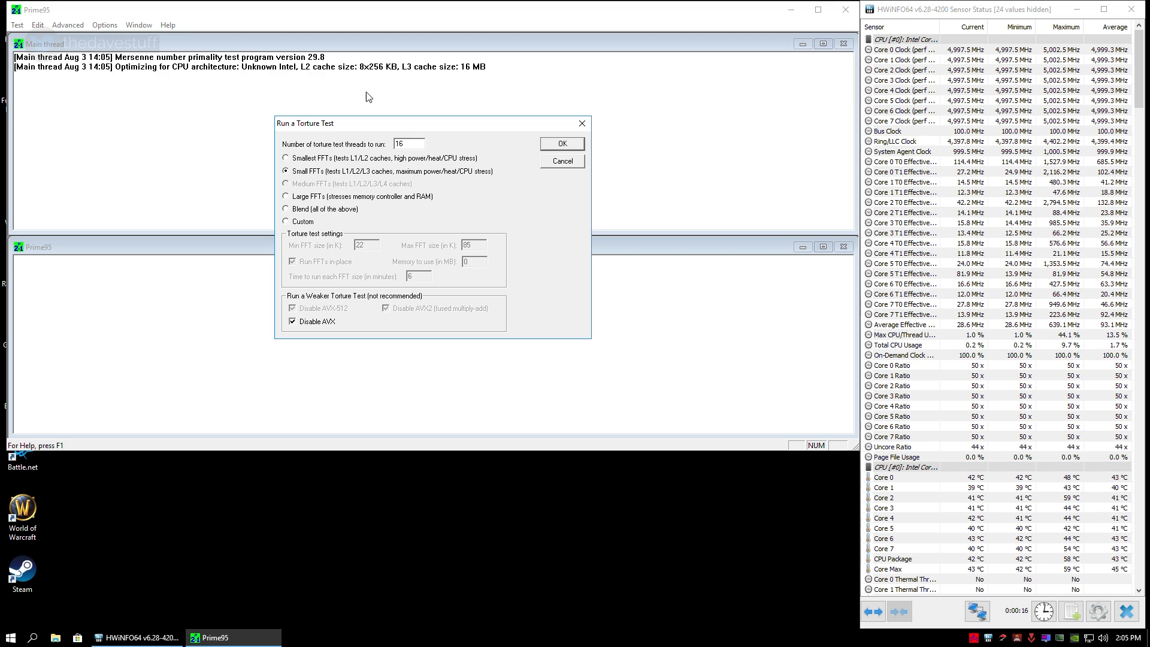
mouse_move(576, 151)
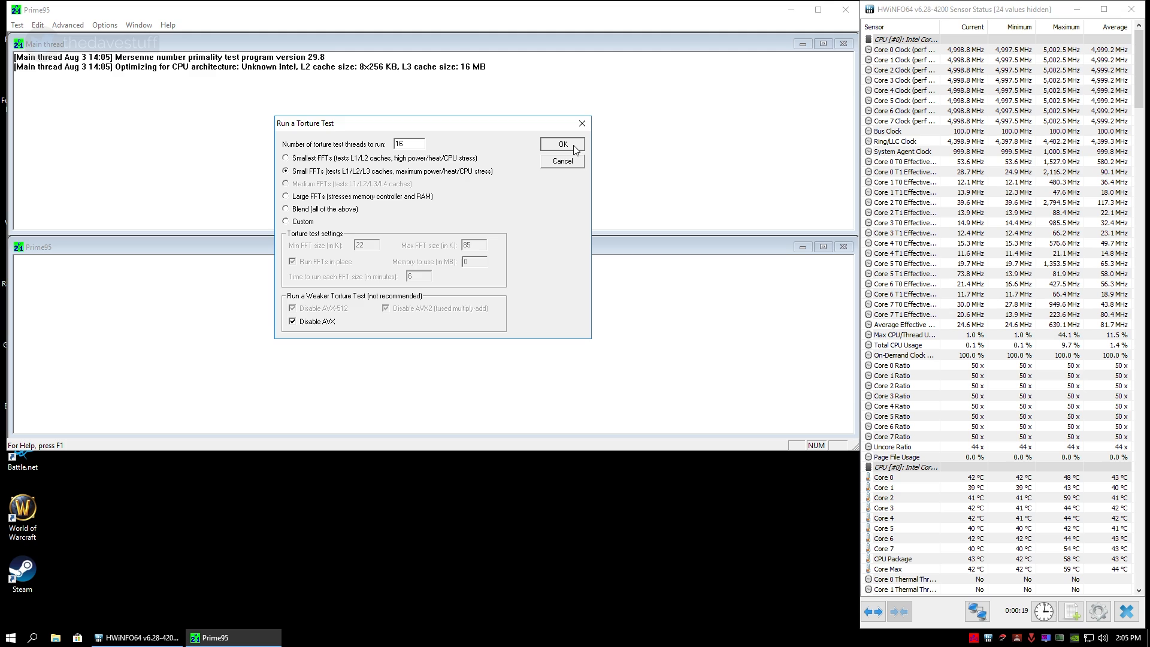
left_click(561, 142)
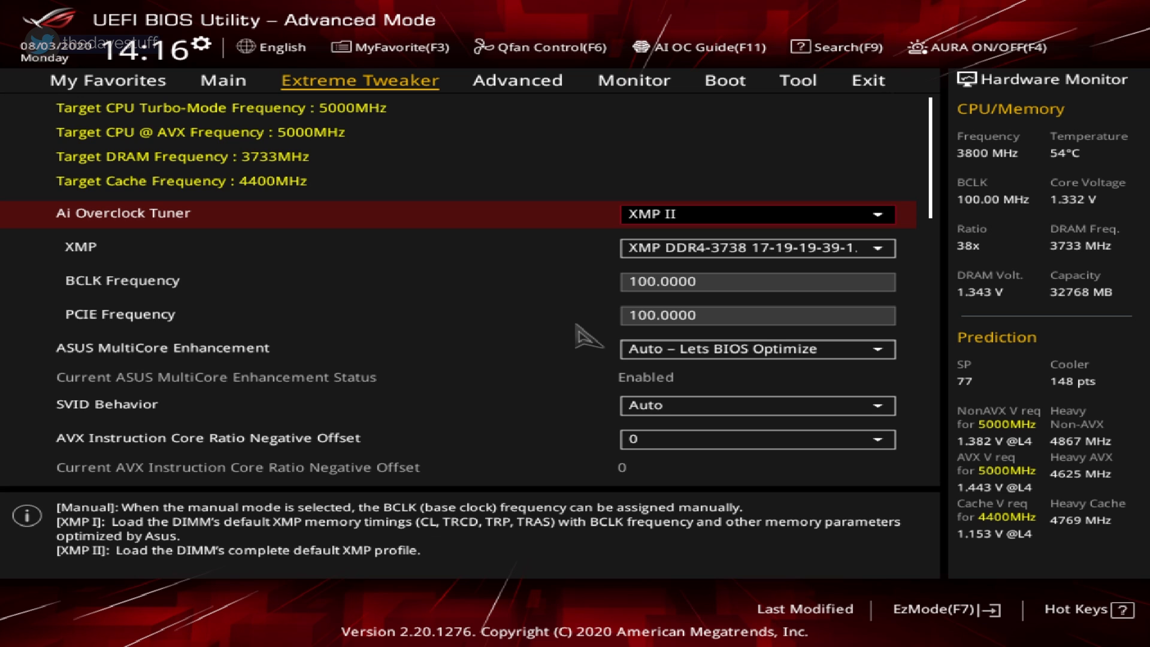
Disable Hyper-Threading in Advanced CPU Configuration and save with a reset
left_click(518, 81)
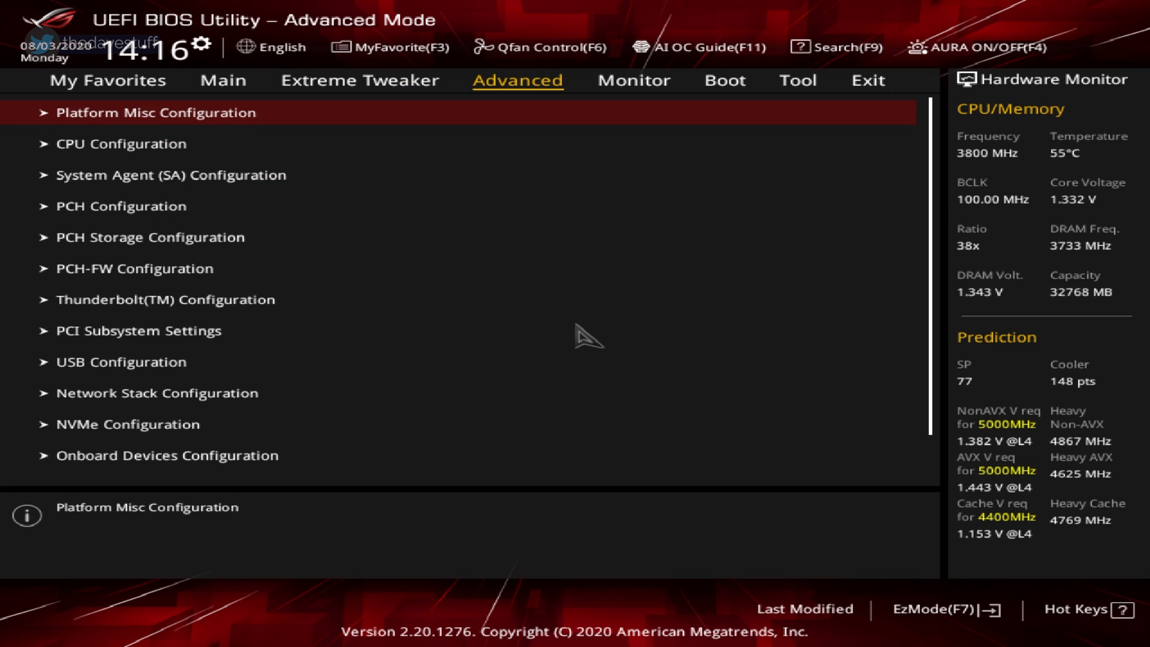
left_click(123, 143)
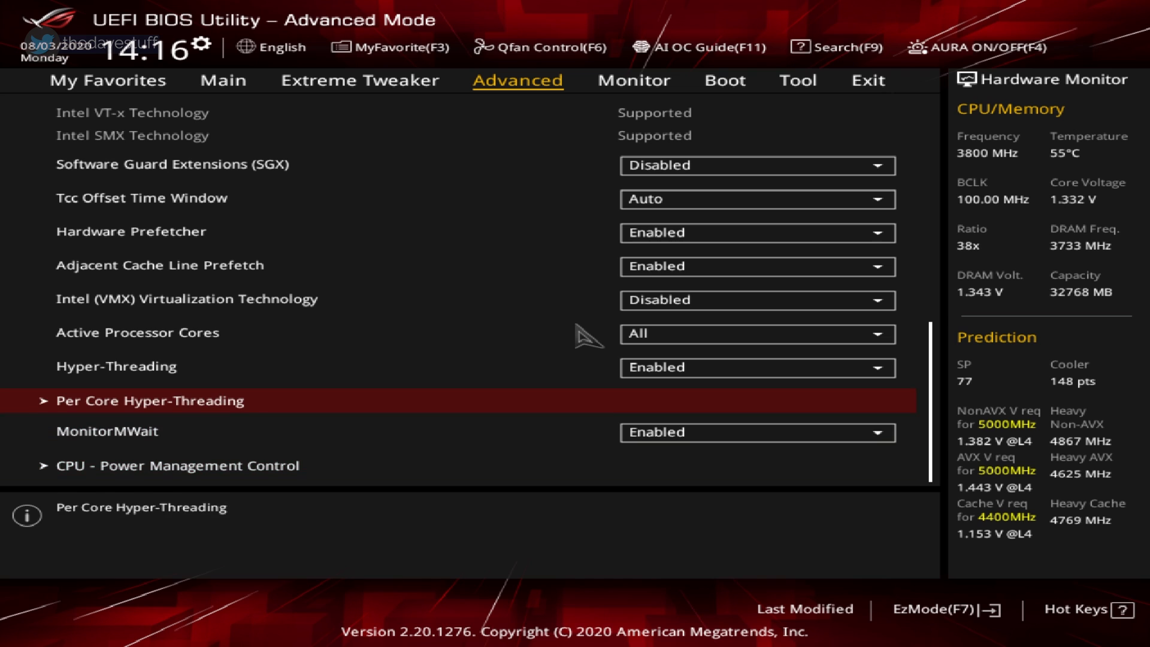
left_click(756, 366)
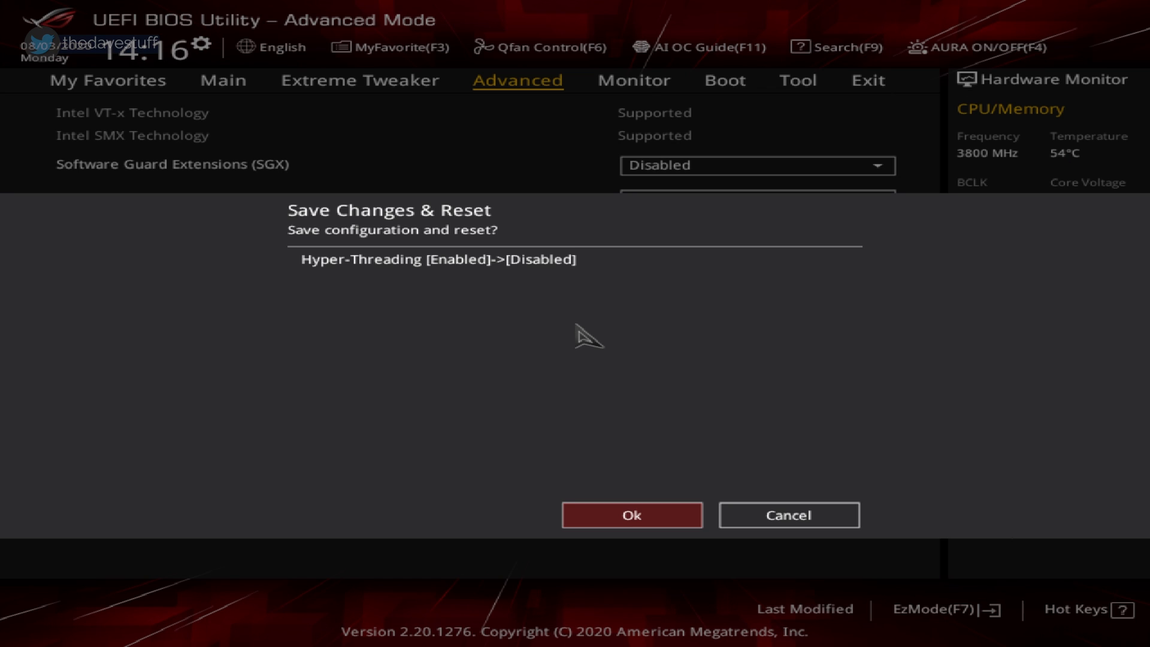
left_click(632, 514)
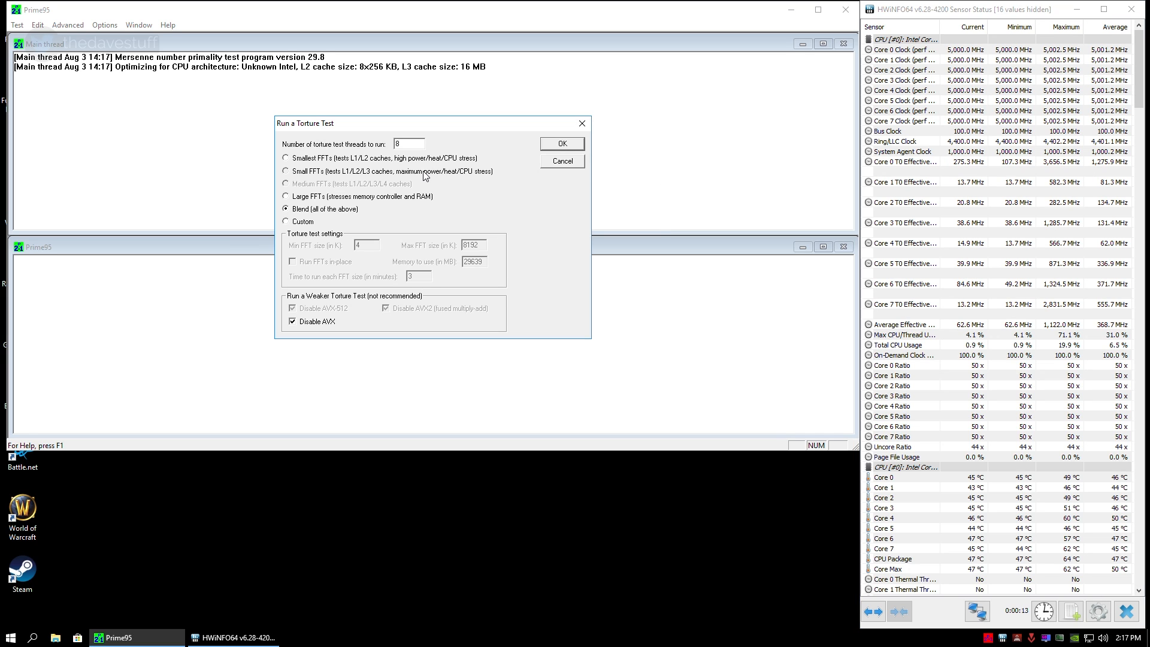
Run the Prime95 torture test with 8 threads and AVX disabled
left_click(561, 142)
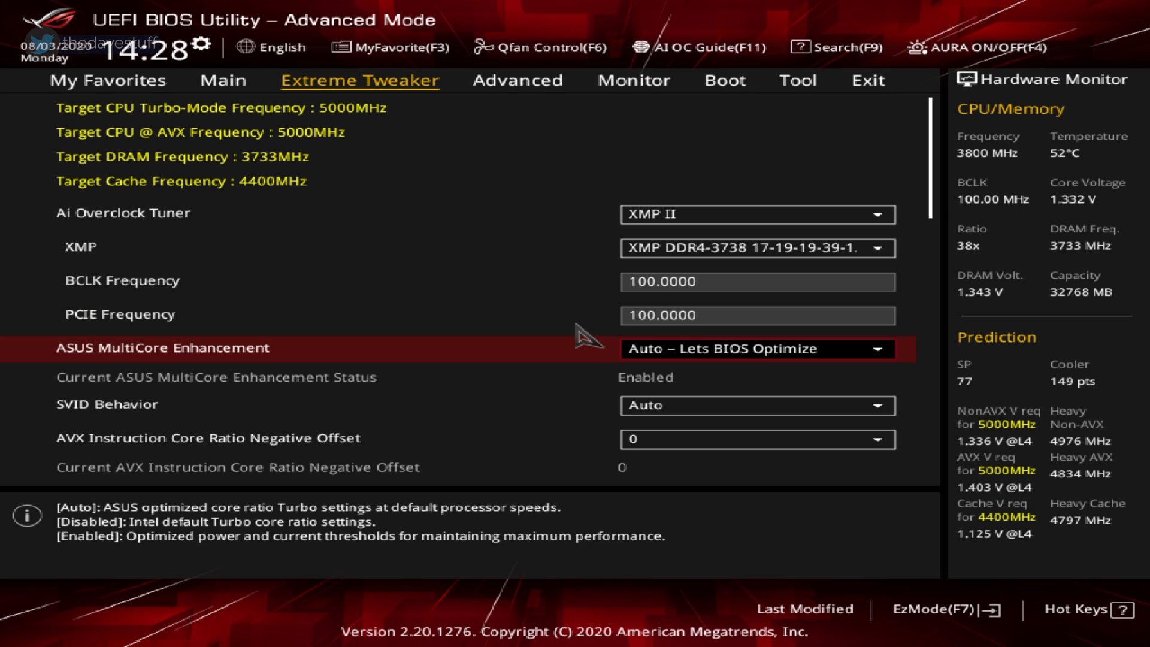
Set ASUS MultiCore Enhancement to Disabled – Enforce All limits and re-enable Hyper-Threading
left_click(757, 349)
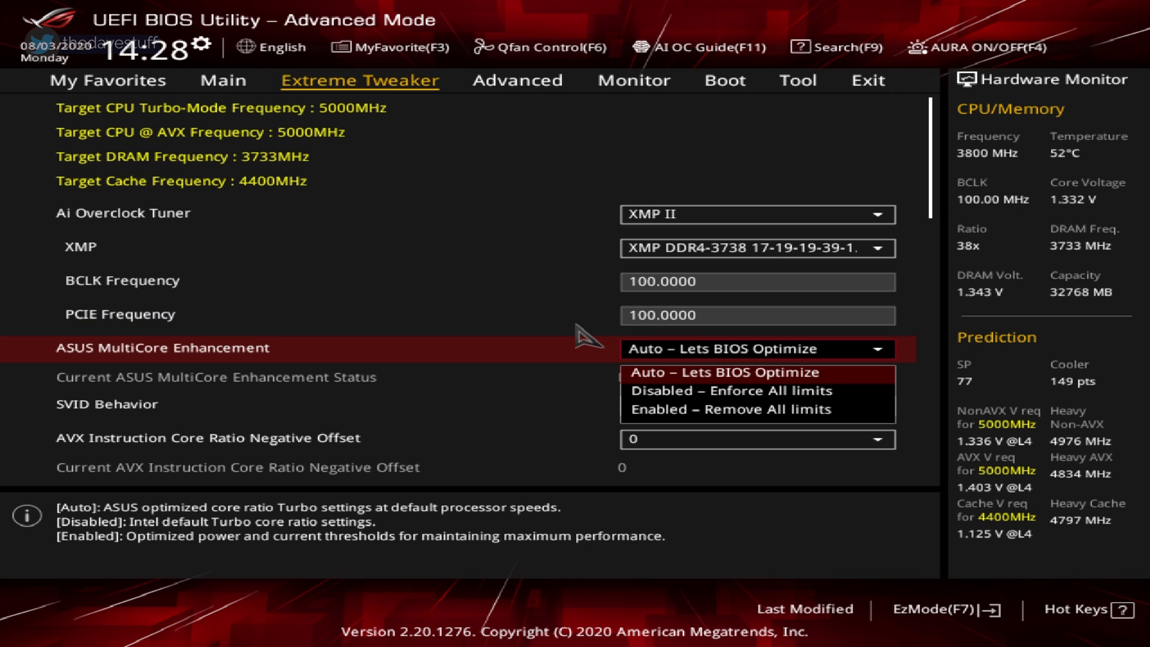
mouse_move(730, 390)
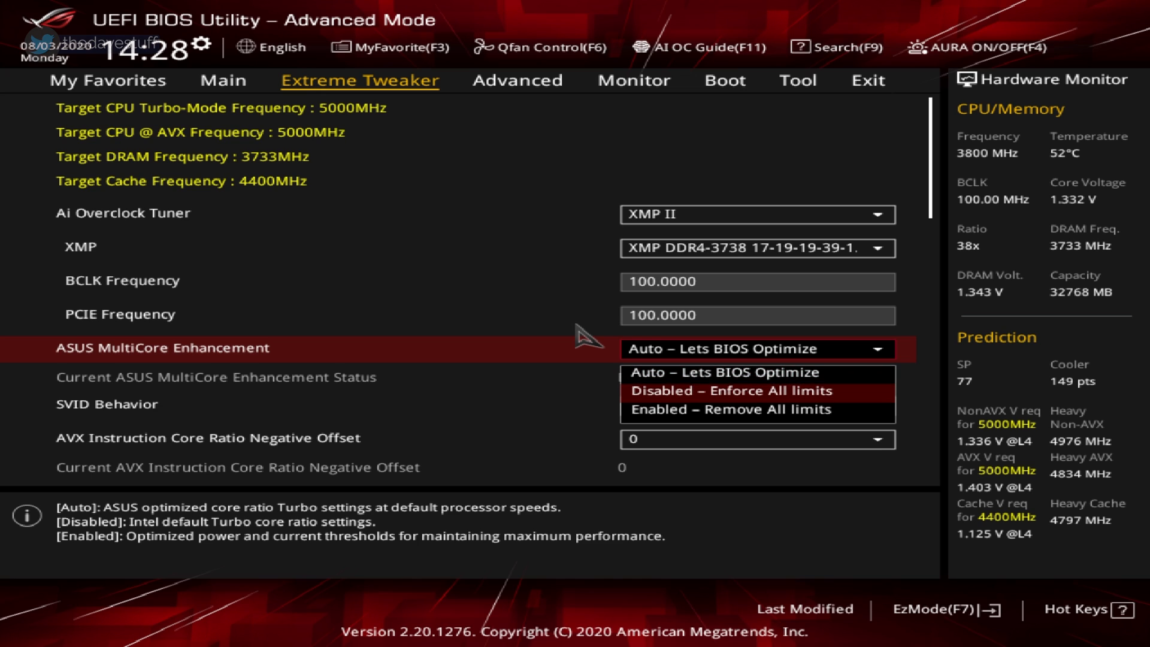
left_click(518, 80)
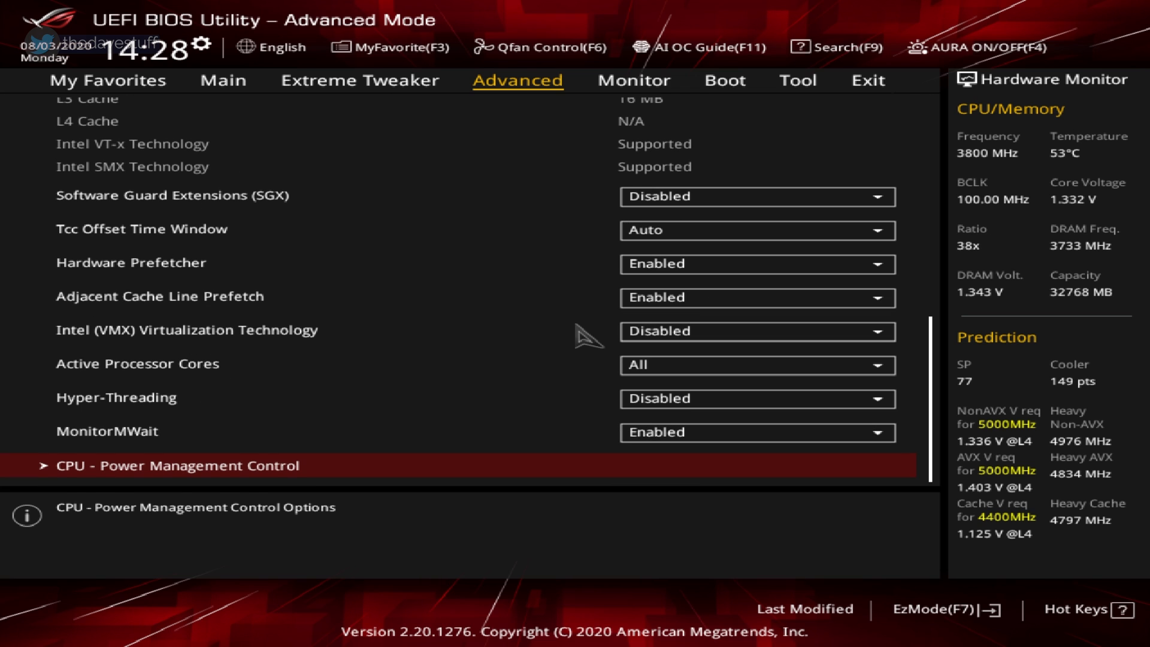
left_click(756, 398)
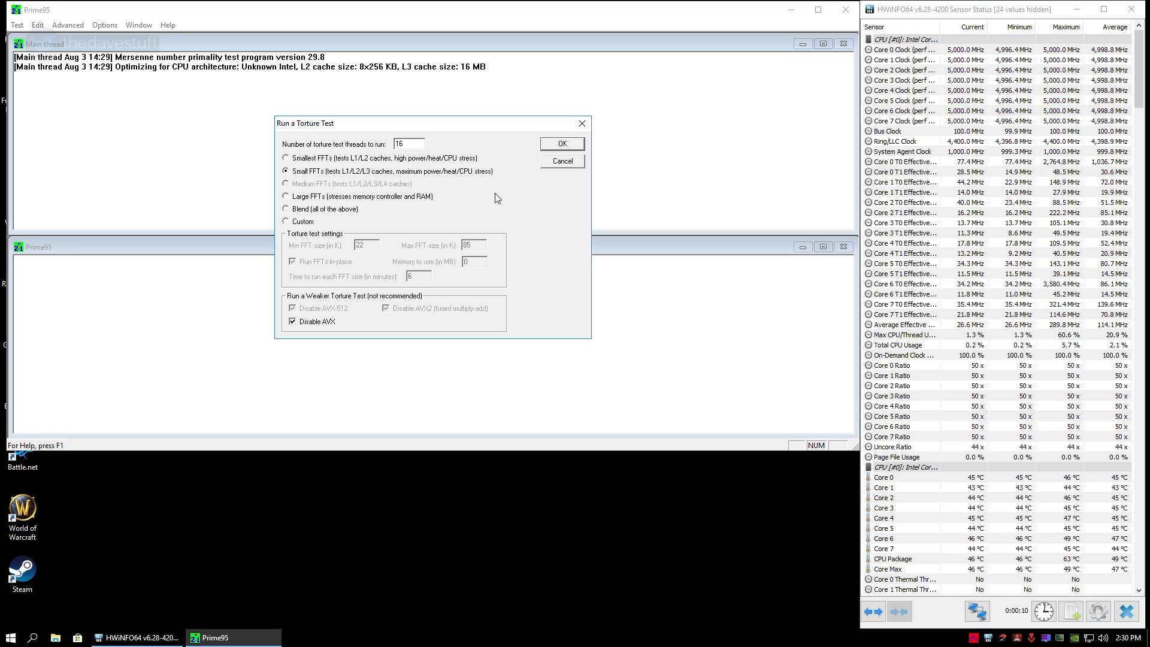
Run the 16-thread Small FFTs torture test with AVX disabled
left_click(561, 142)
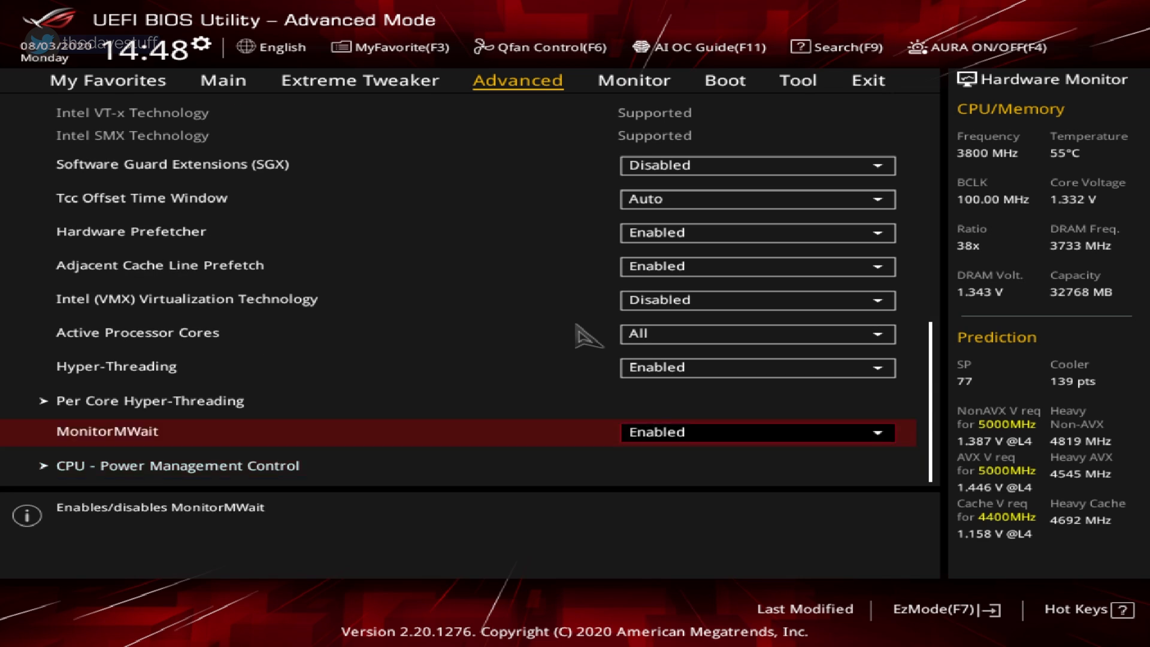
Disable Hyper-Threading again and save with a reset so Prime95 runs eight workers
left_click(757, 368)
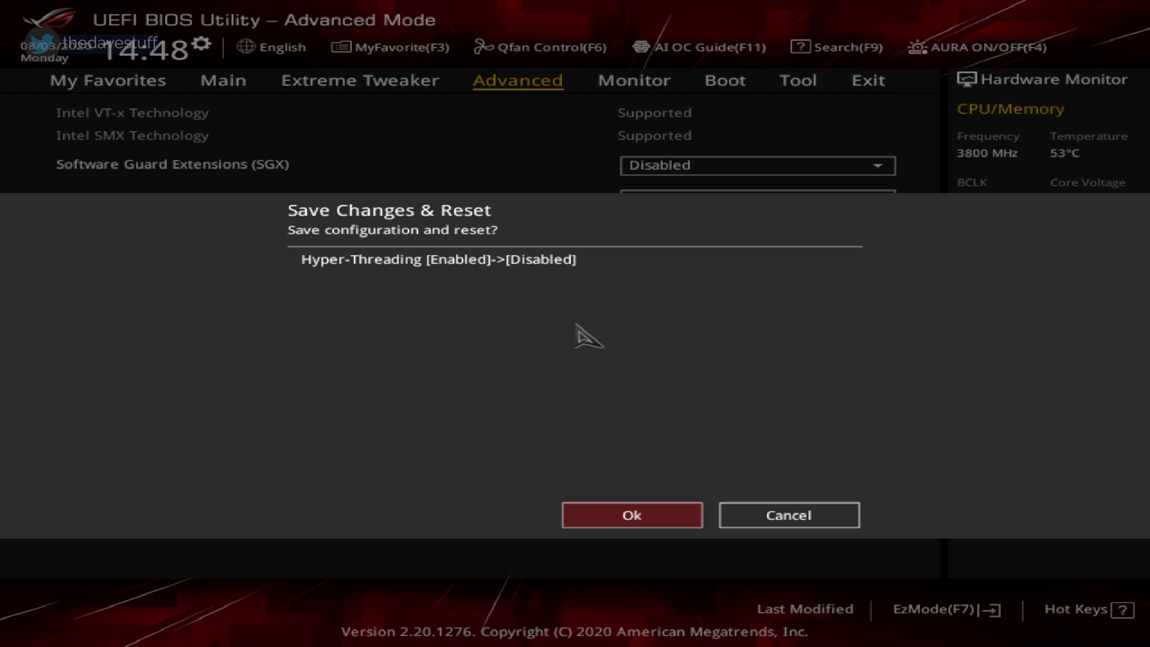
left_click(632, 514)
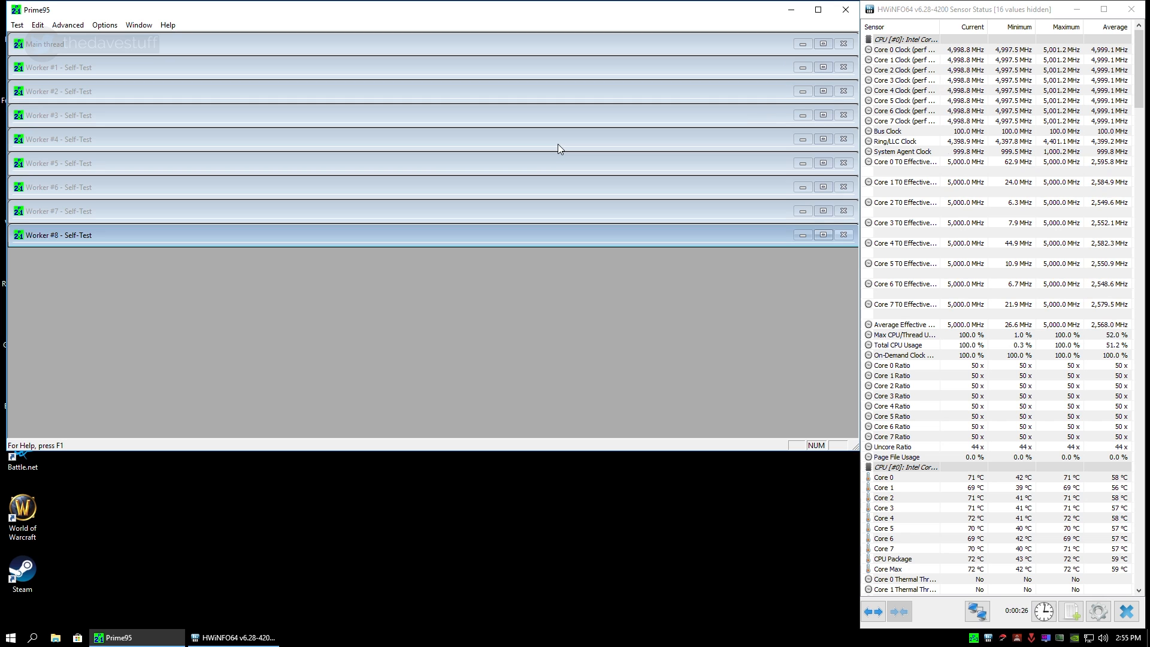